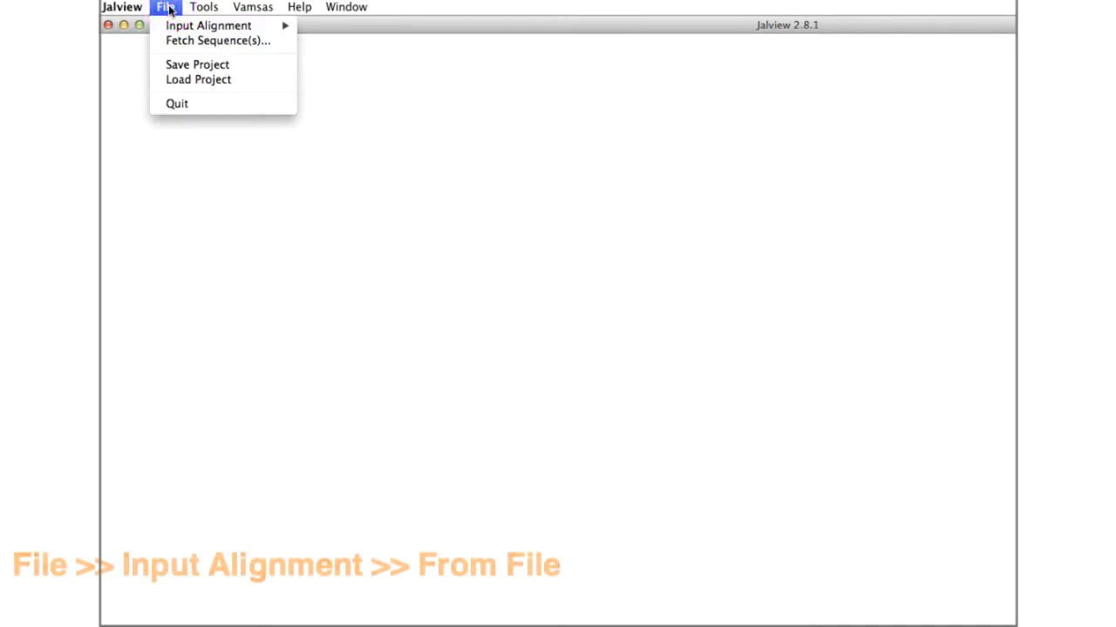
pyautogui.moveTo(208, 25)
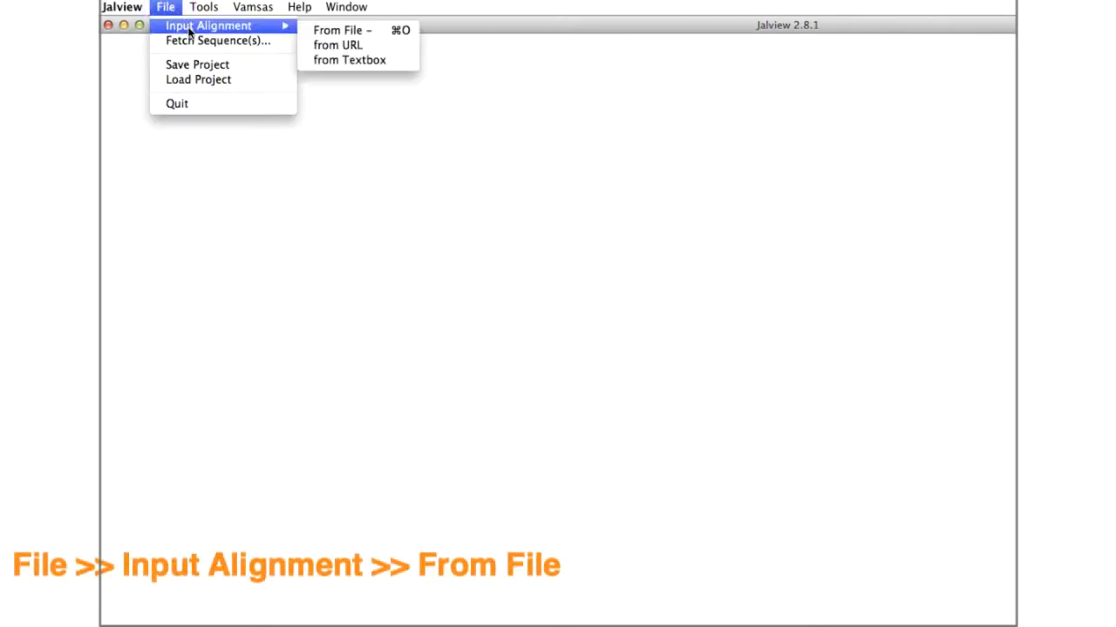
pyautogui.moveTo(343, 30)
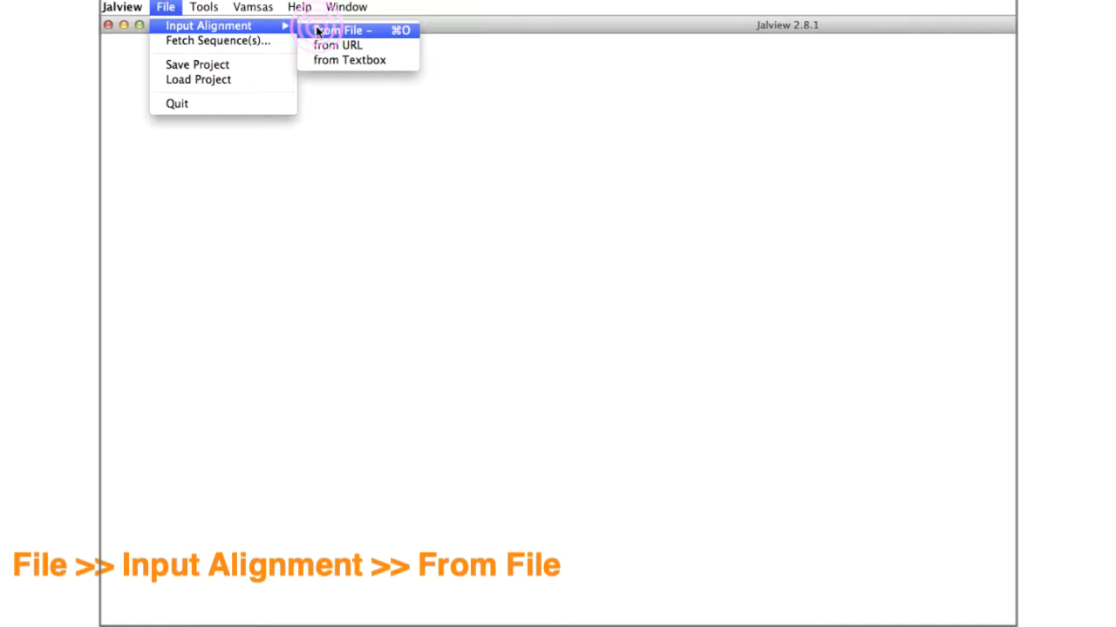
# - Open the local file chooser and select alignment.fa in the Sequence FILES folder
pyautogui.click(340, 31)
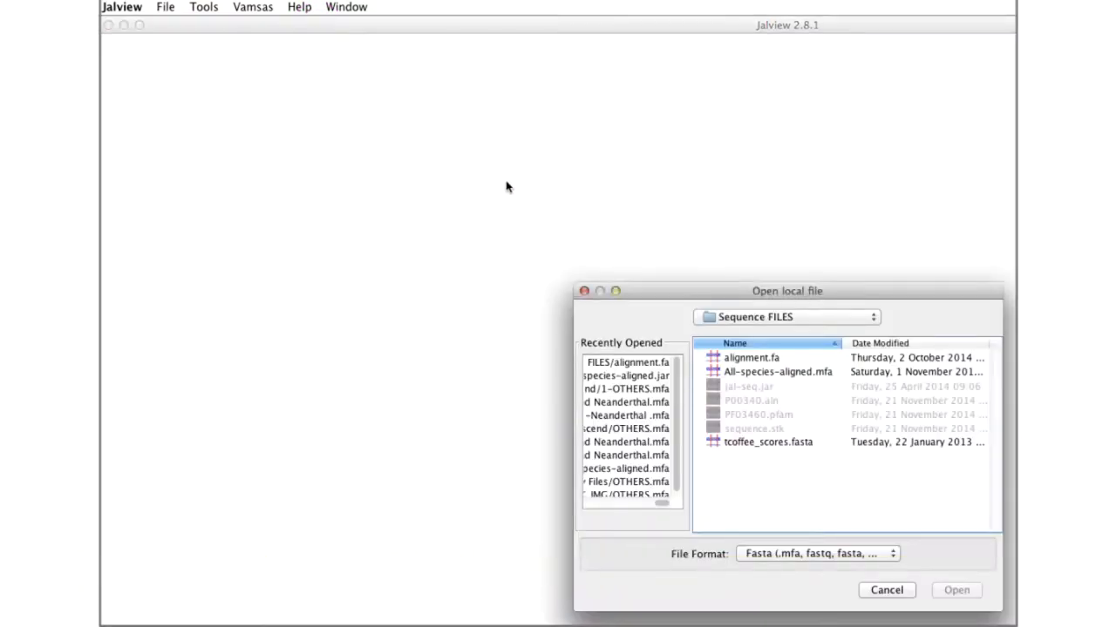
pyautogui.click(750, 358)
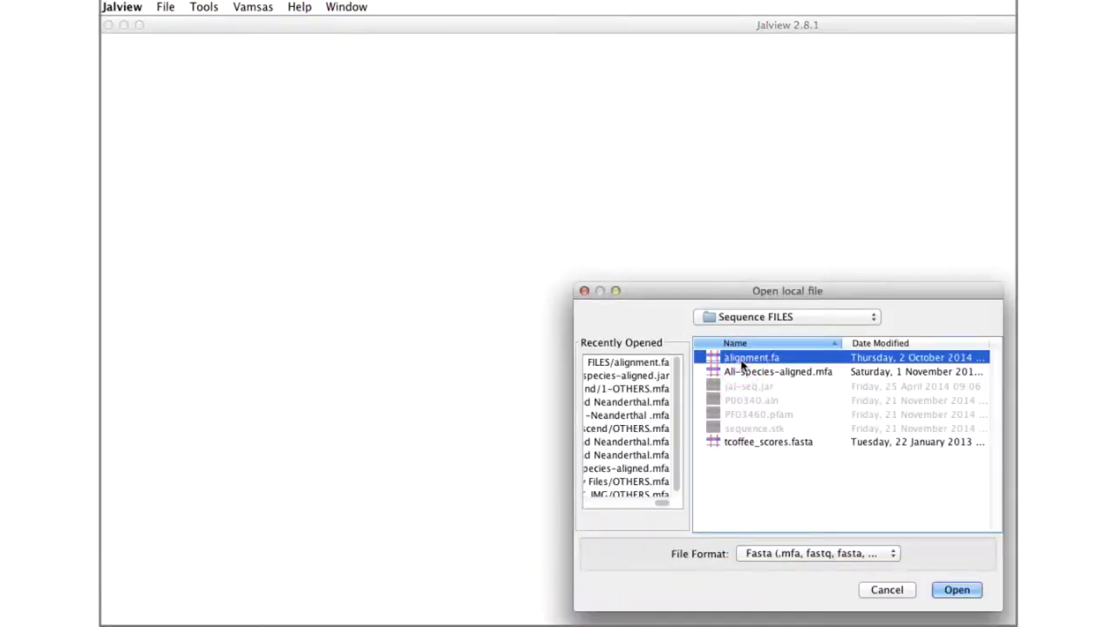
pyautogui.moveTo(928, 577)
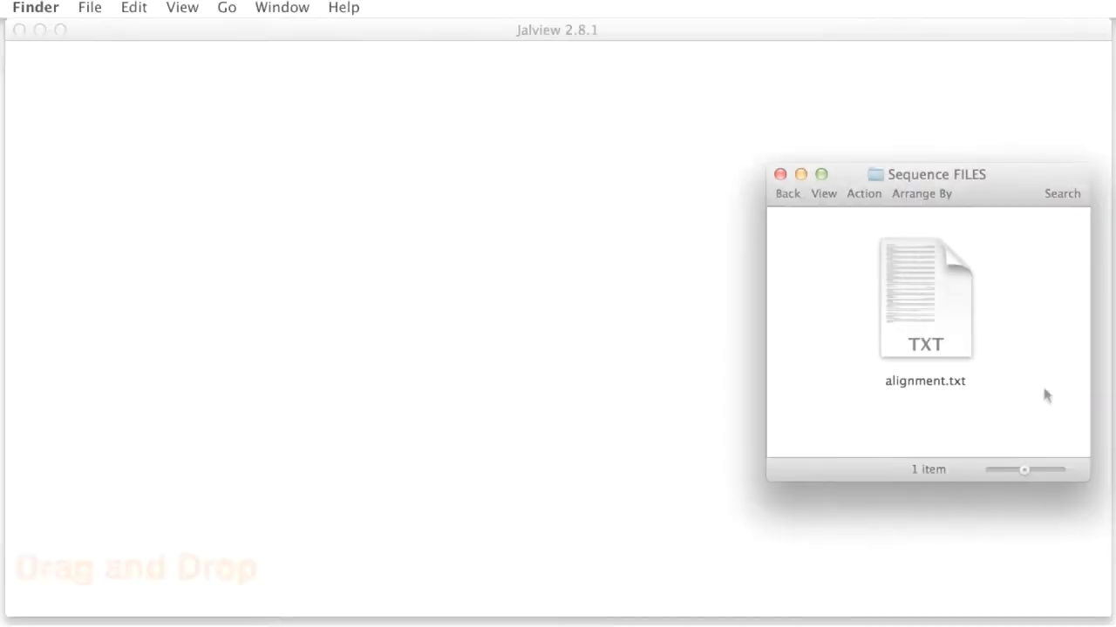
# - Drag alignment.txt from the Sequence FILES Finder window onto the empty Jalview window
pyautogui.click(924, 299)
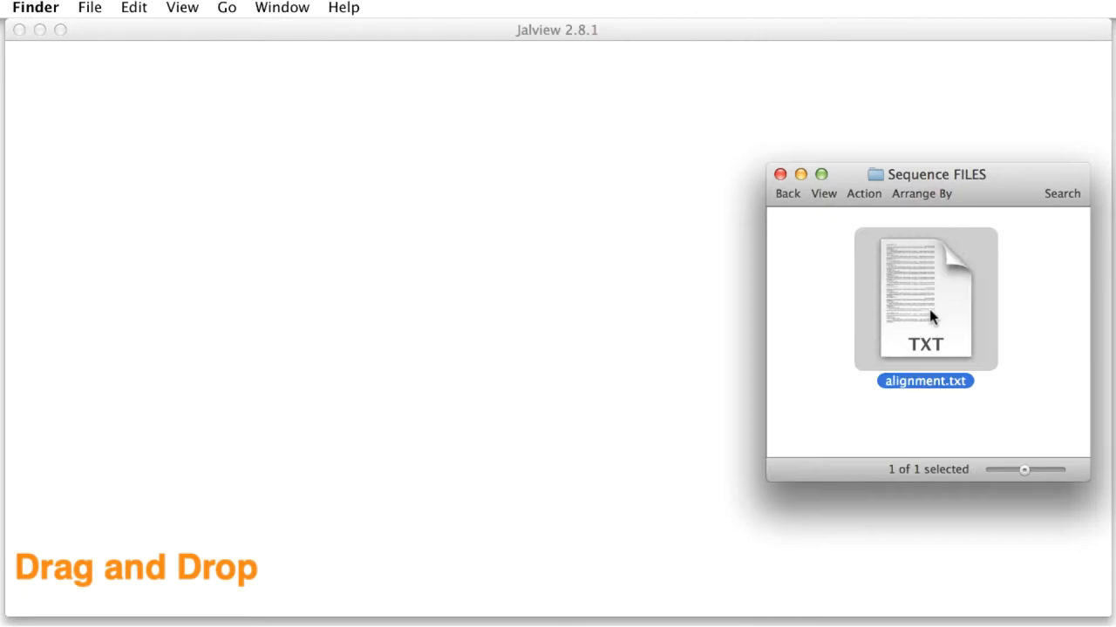
pyautogui.moveTo(925, 299); pyautogui.dragTo(607, 290)
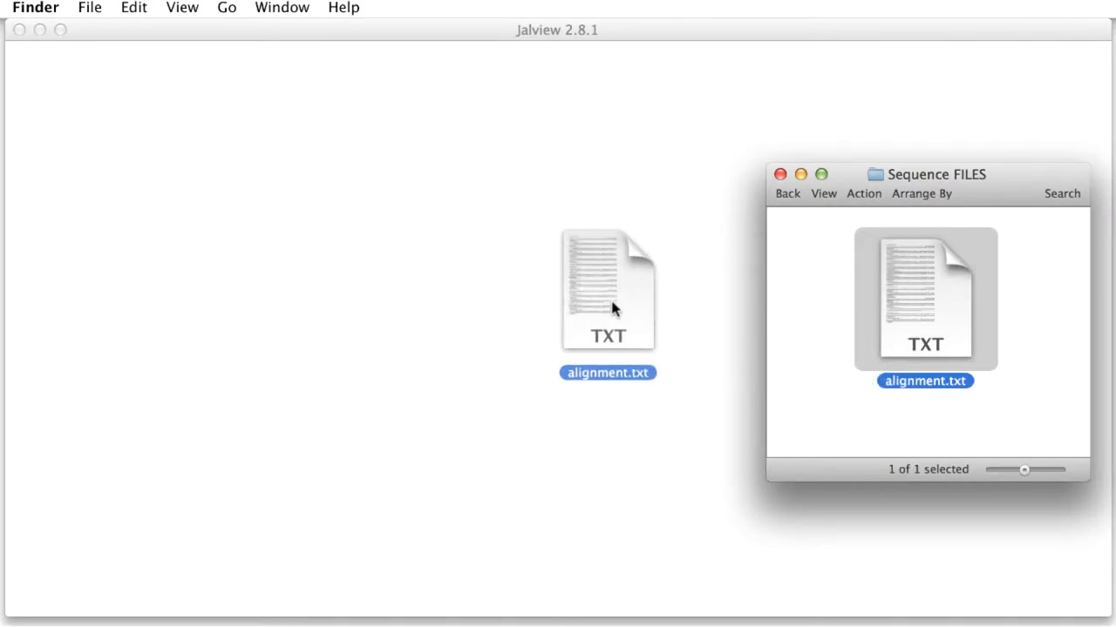
pyautogui.doubleClick(607, 290)
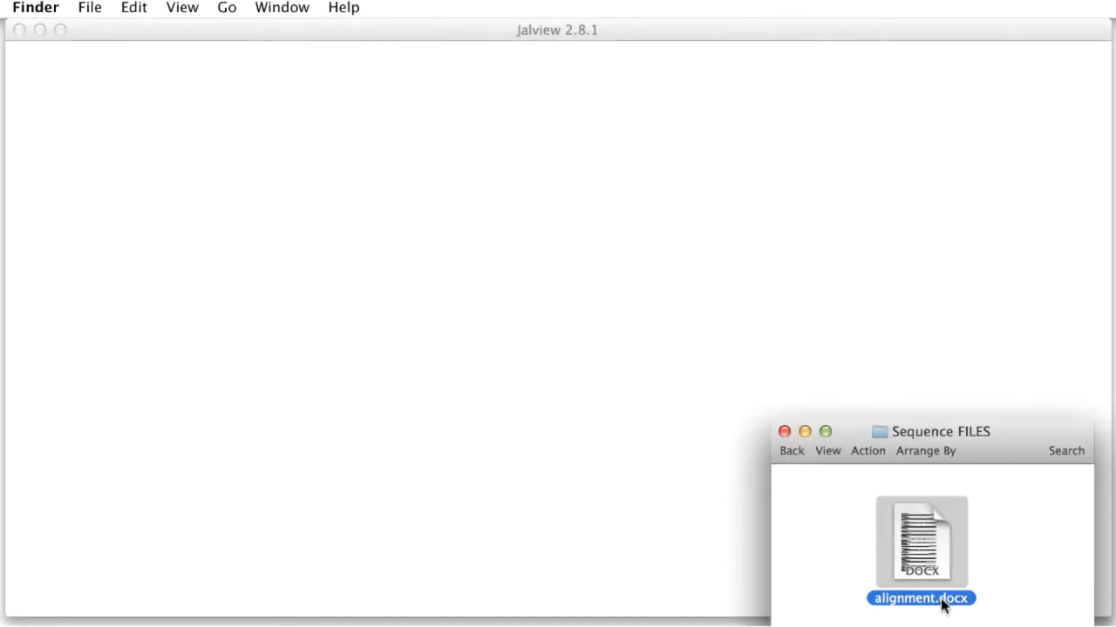
# - Drop alignment.docx into Jalview and dismiss the resulting file loading error
pyautogui.doubleClick(920, 540)
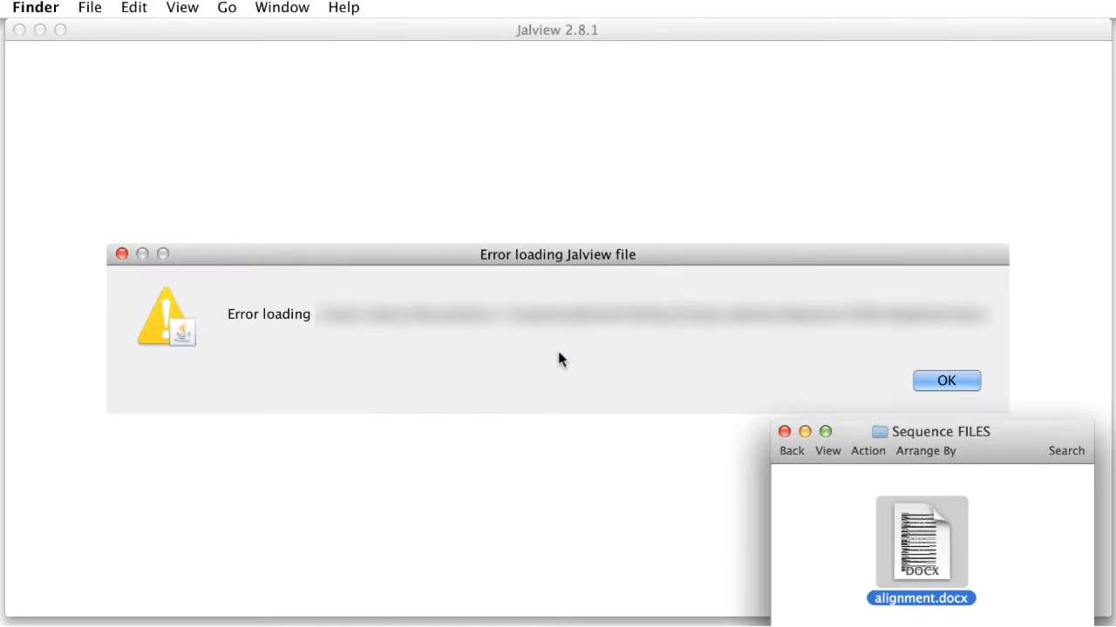
pyautogui.doubleClick(921, 542)
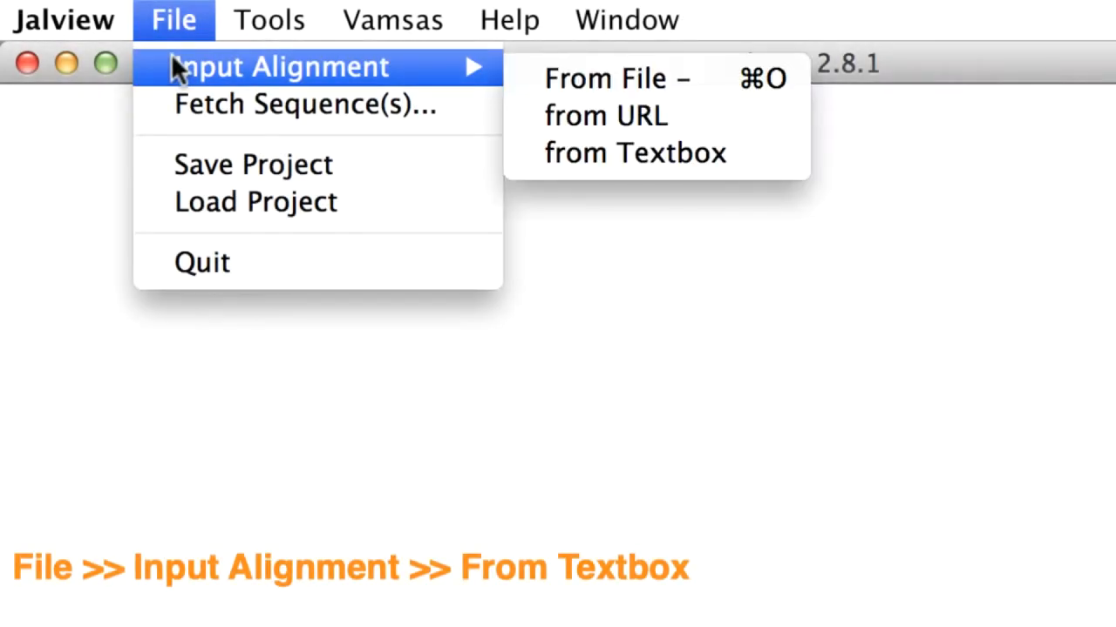
pyautogui.moveTo(471, 74)
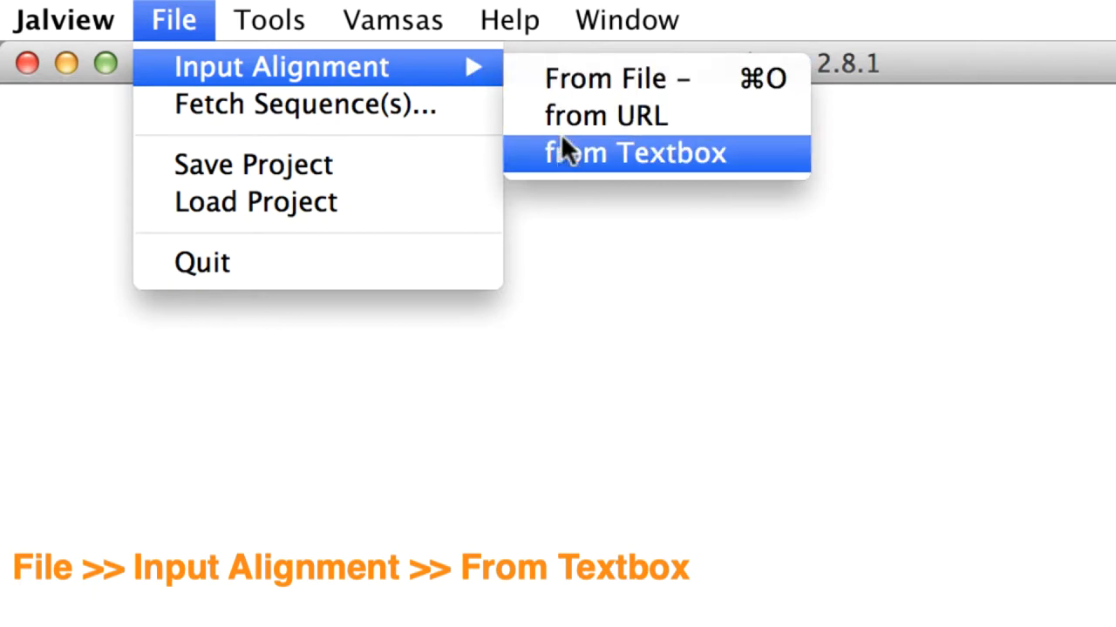
pyautogui.moveTo(571, 179)
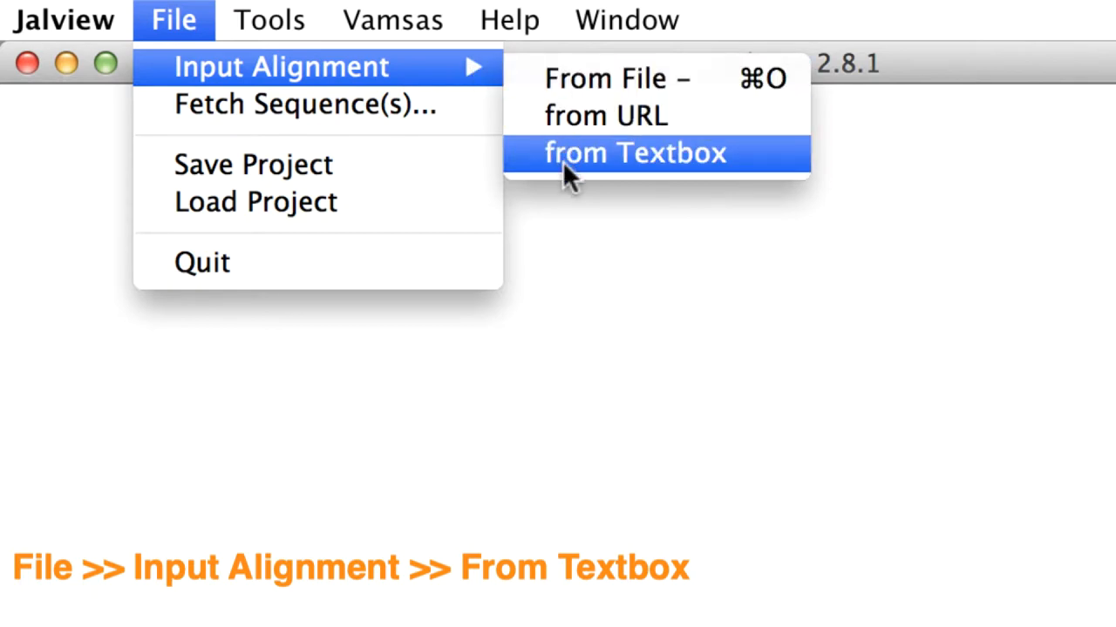
# - Paste the copied alignment text into Jalview's textbox input window
pyautogui.click(635, 153)
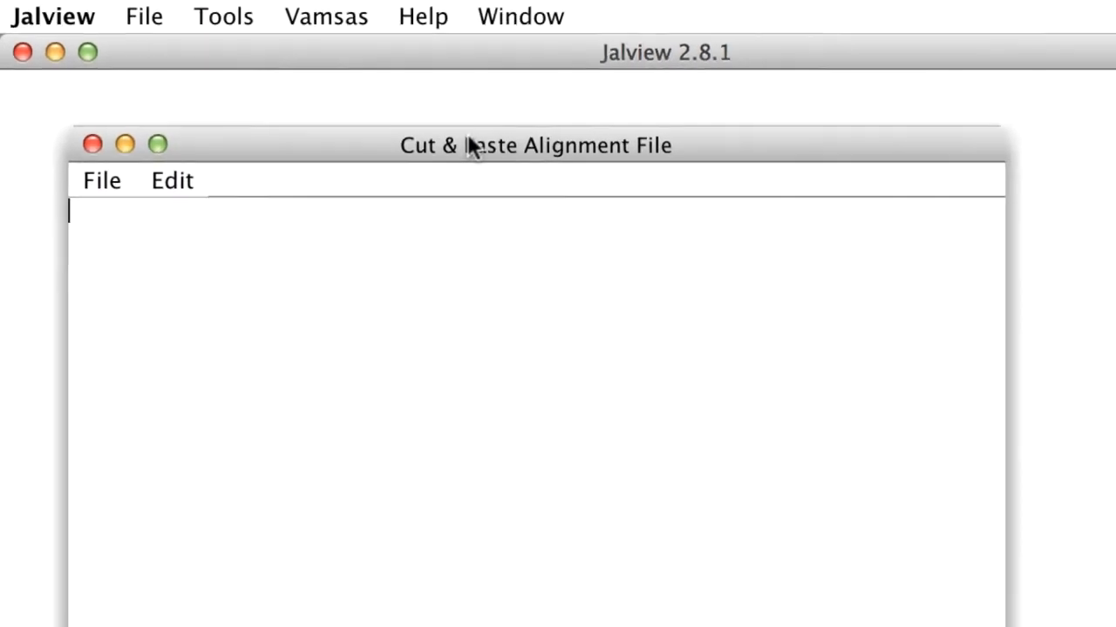
pyautogui.press('cmd+v')
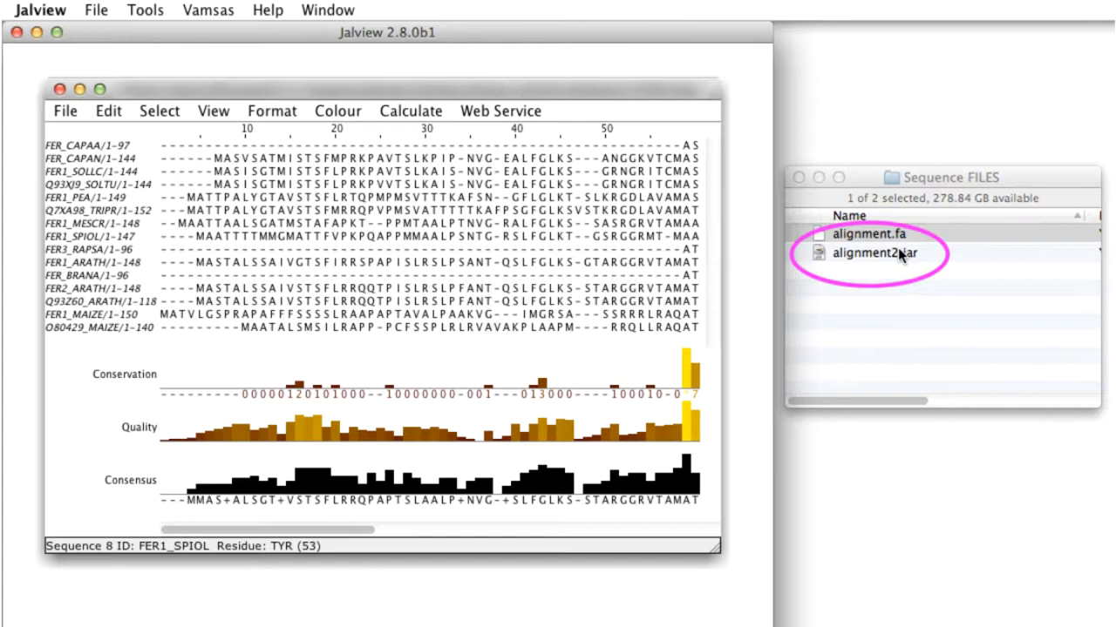
# - Drag alignment2.jar, then alignment.fa, from Finder onto the Jalview desktop
pyautogui.moveTo(876, 253); pyautogui.dragTo(564, 527)
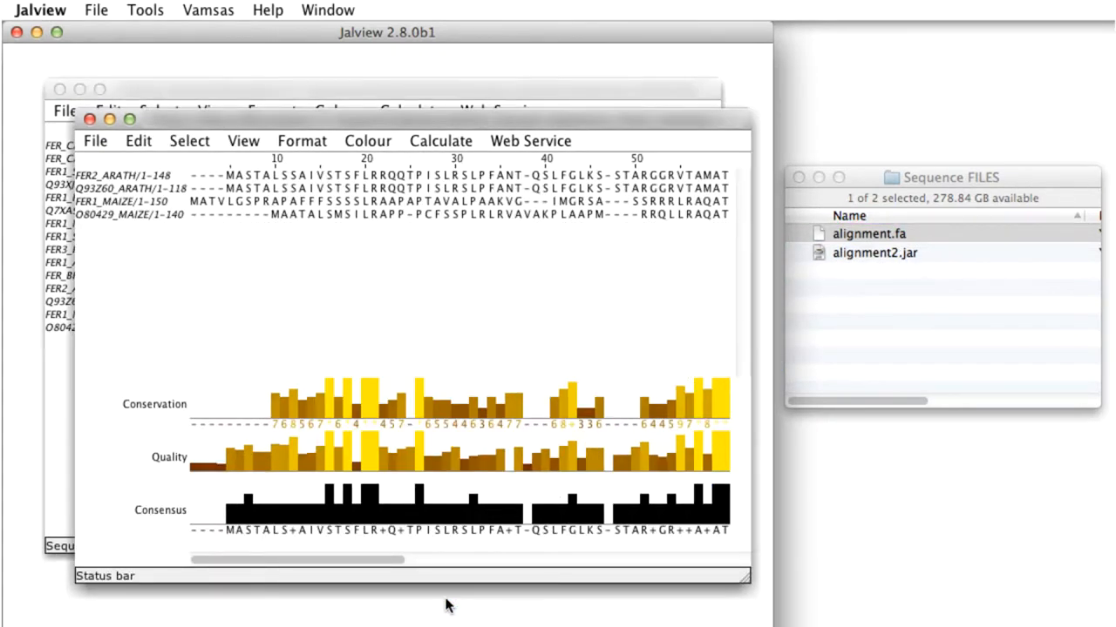
pyautogui.click(876, 252)
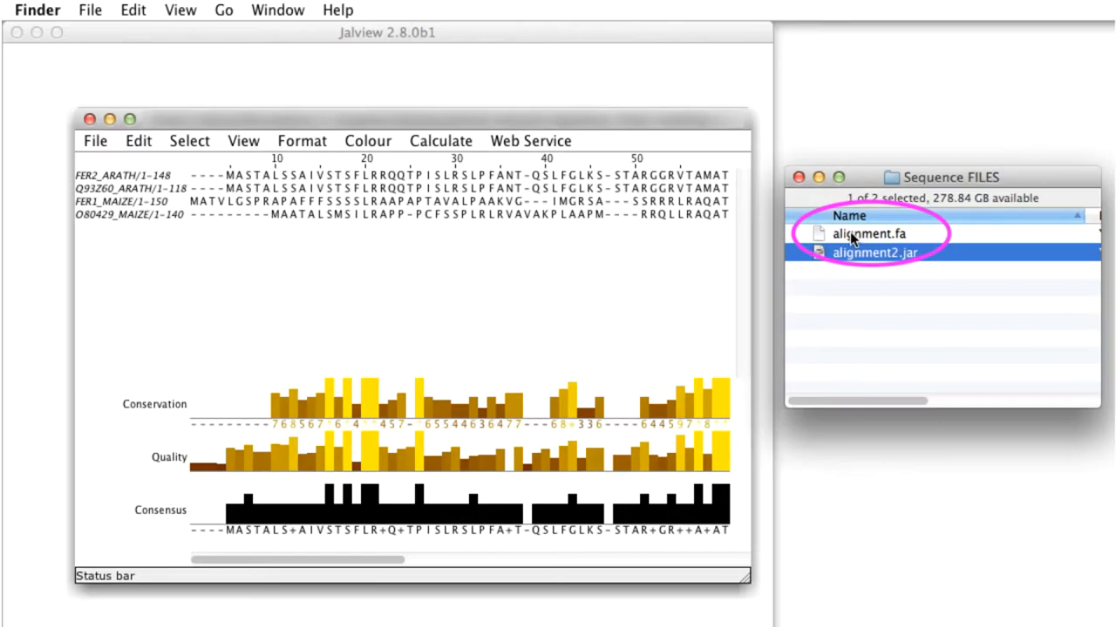
pyautogui.moveTo(867, 234); pyautogui.dragTo(511, 276)
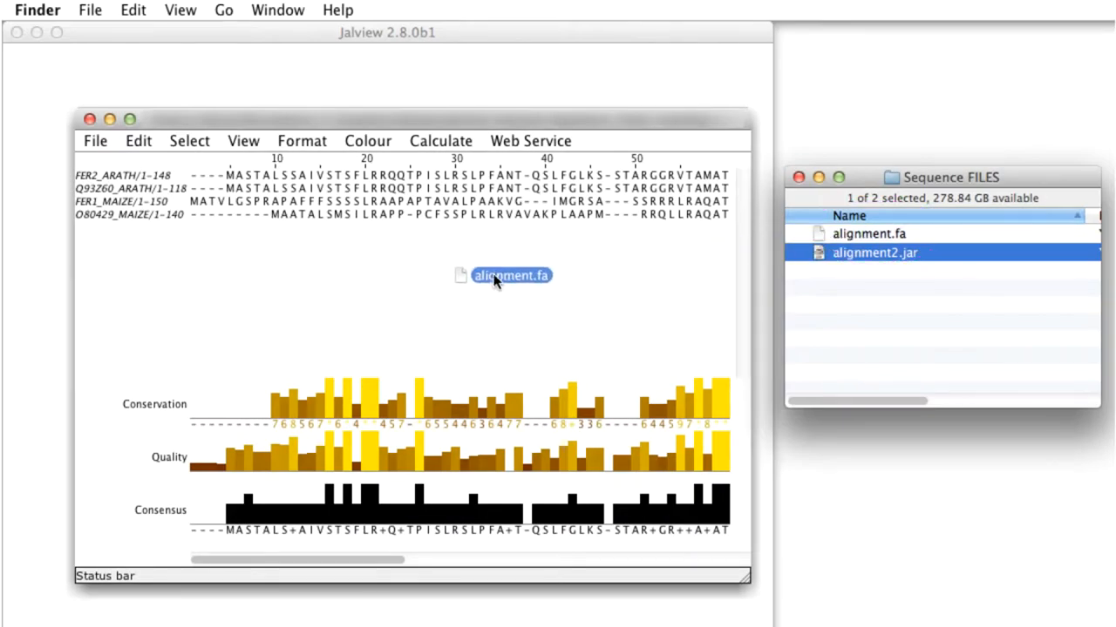
pyautogui.moveTo(511, 275); pyautogui.dragTo(393, 261)
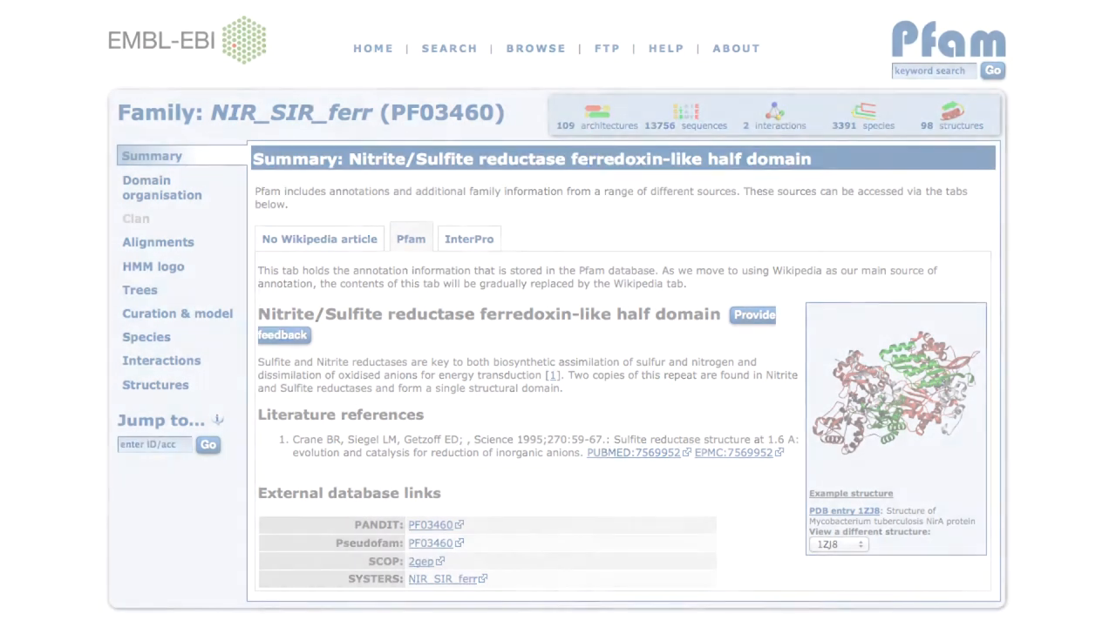
# - Leave the Pfam PF03460 page and switch back to the Jalview window
pyautogui.click(238, 7)
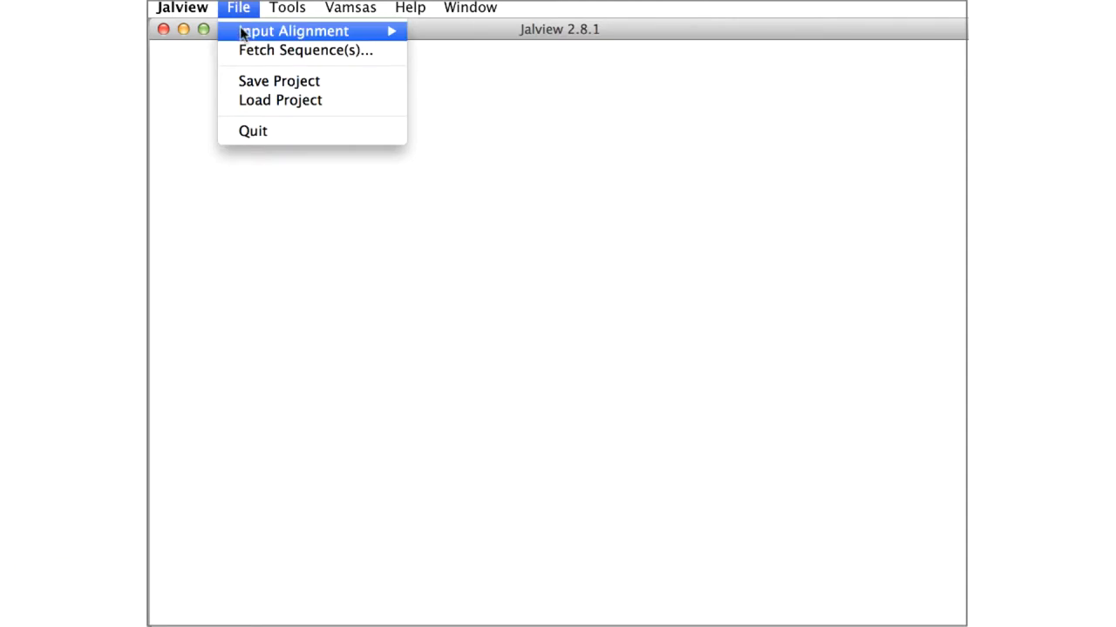
pyautogui.moveTo(305, 50)
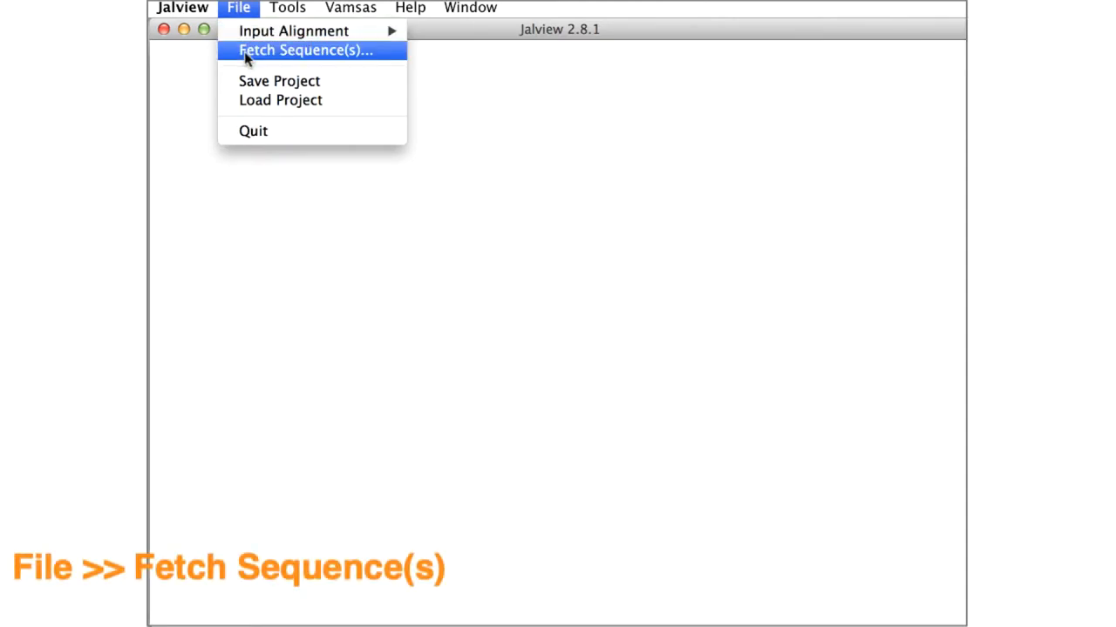
# - Choose PFAM (Seed) as the retrieval source and fetch accession PF03460
pyautogui.click(305, 50)
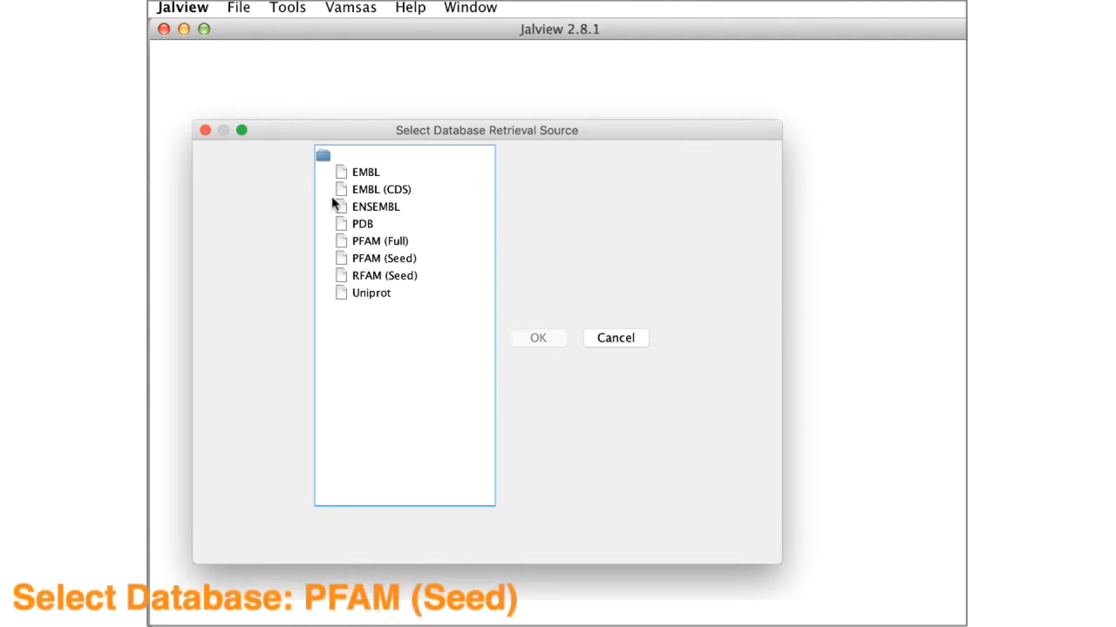
pyautogui.moveTo(366, 260)
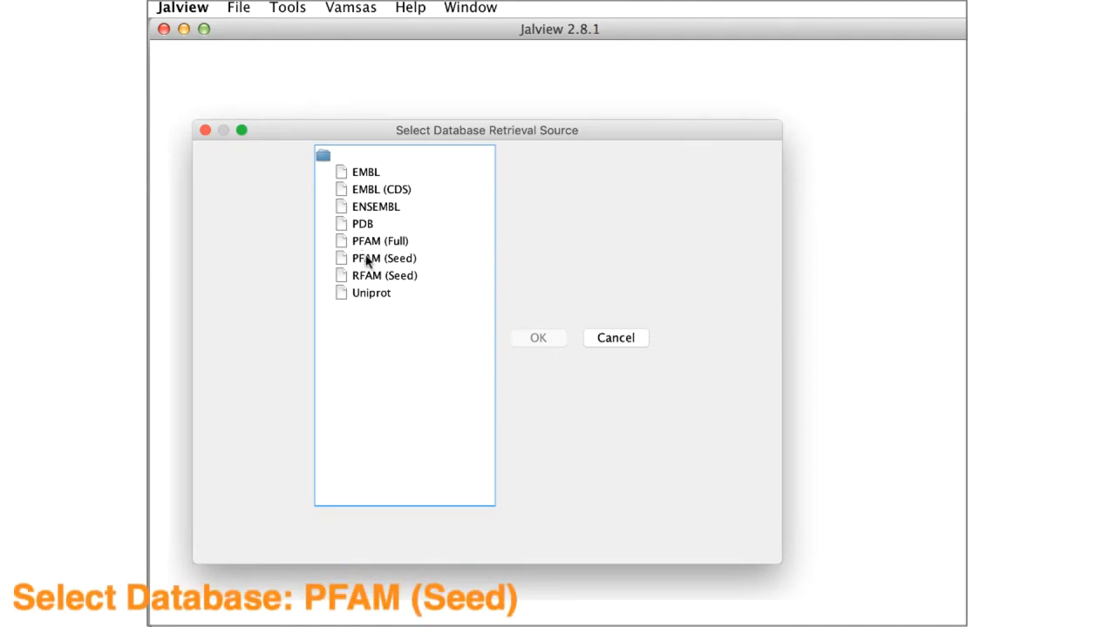
pyautogui.click(379, 258)
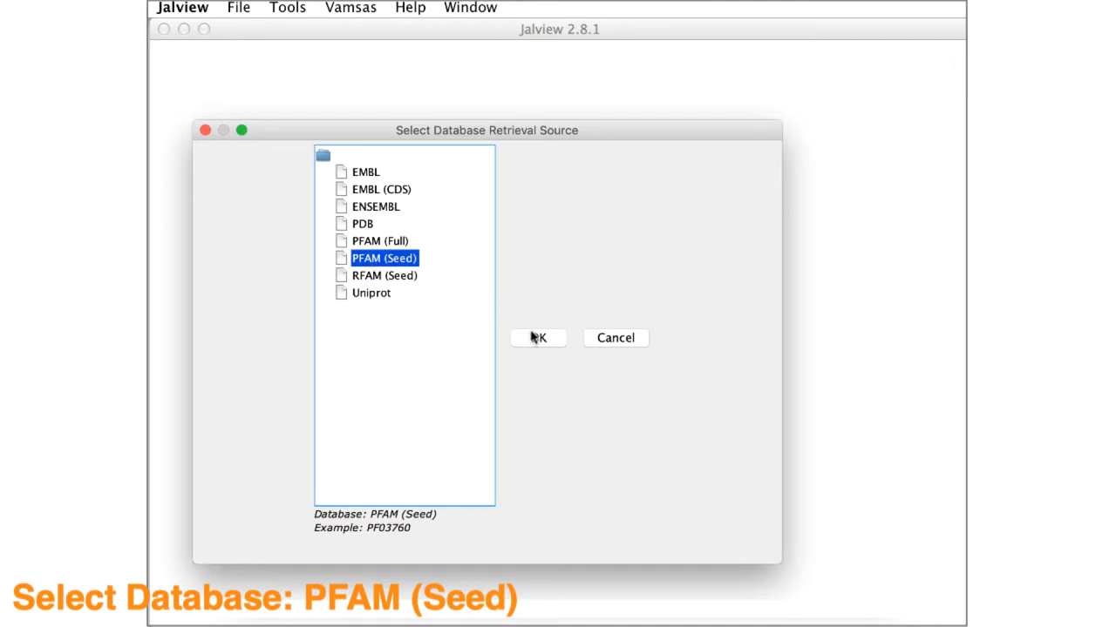
pyautogui.click(538, 338)
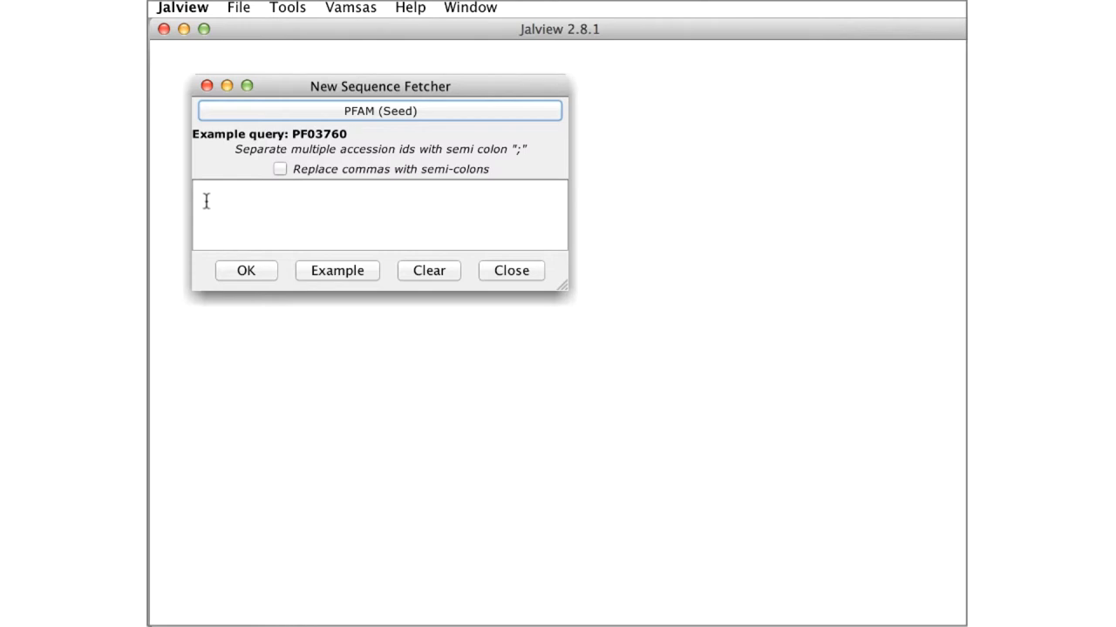
pyautogui.click(379, 215)
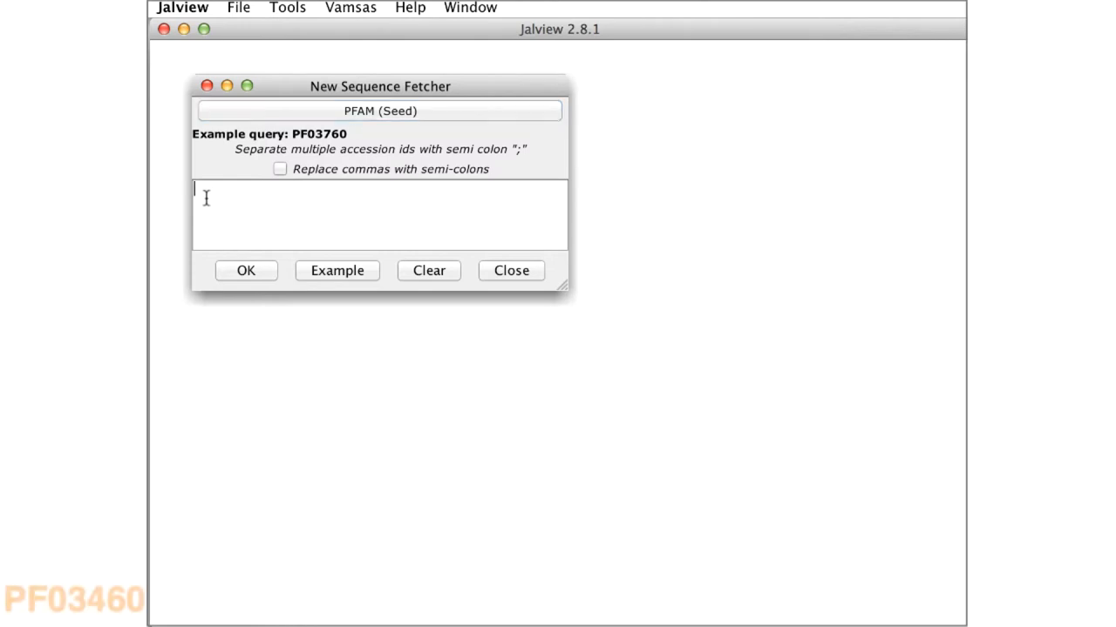
pyautogui.write('PF03460')
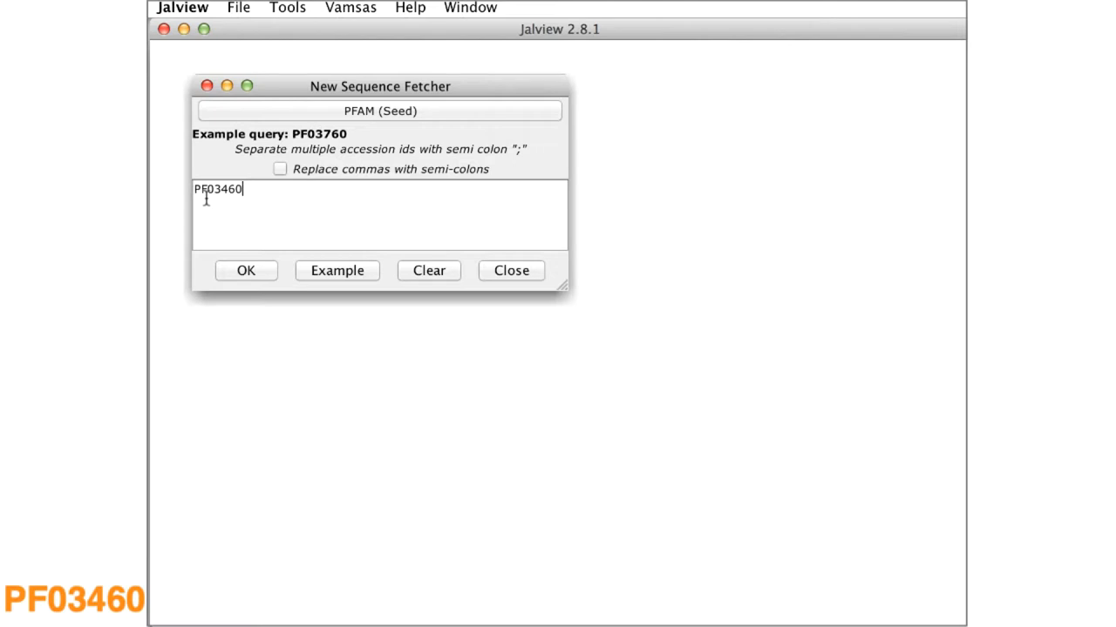
pyautogui.click(246, 270)
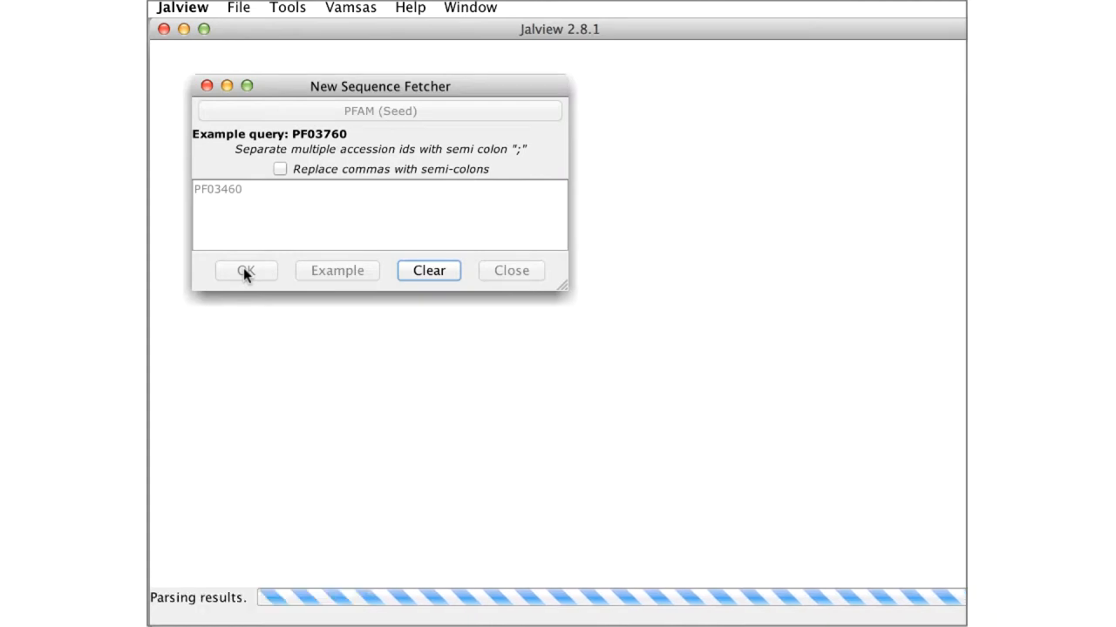
pyautogui.click(246, 270)
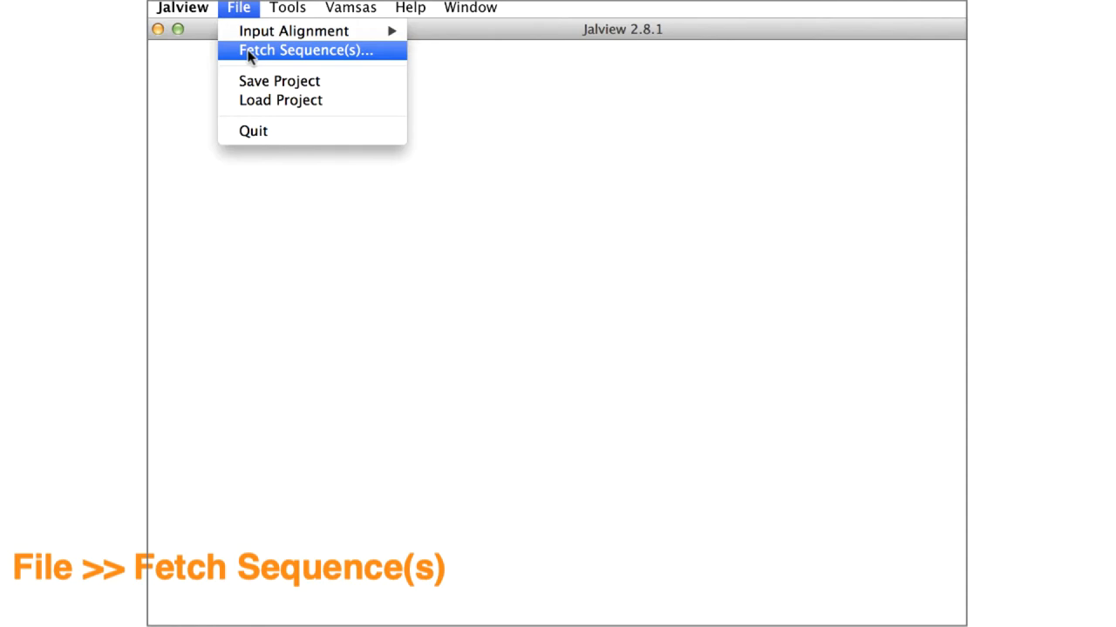
# - Choose Uniprot as the source and retrieve entry P00340 (LDHA_CHICK)
pyautogui.click(305, 49)
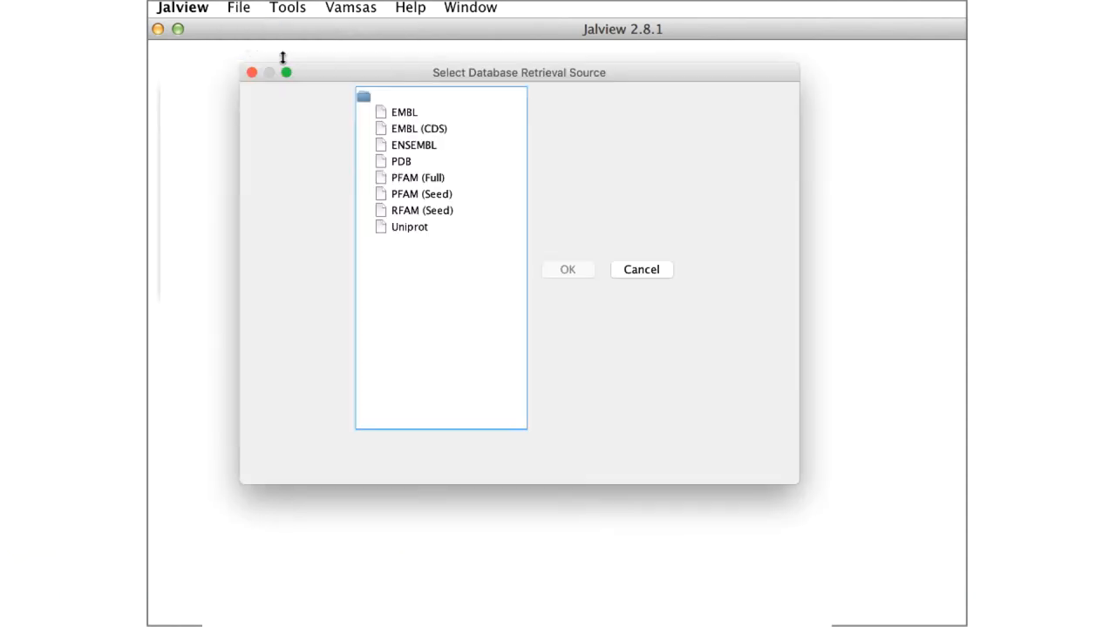
pyautogui.click(409, 226)
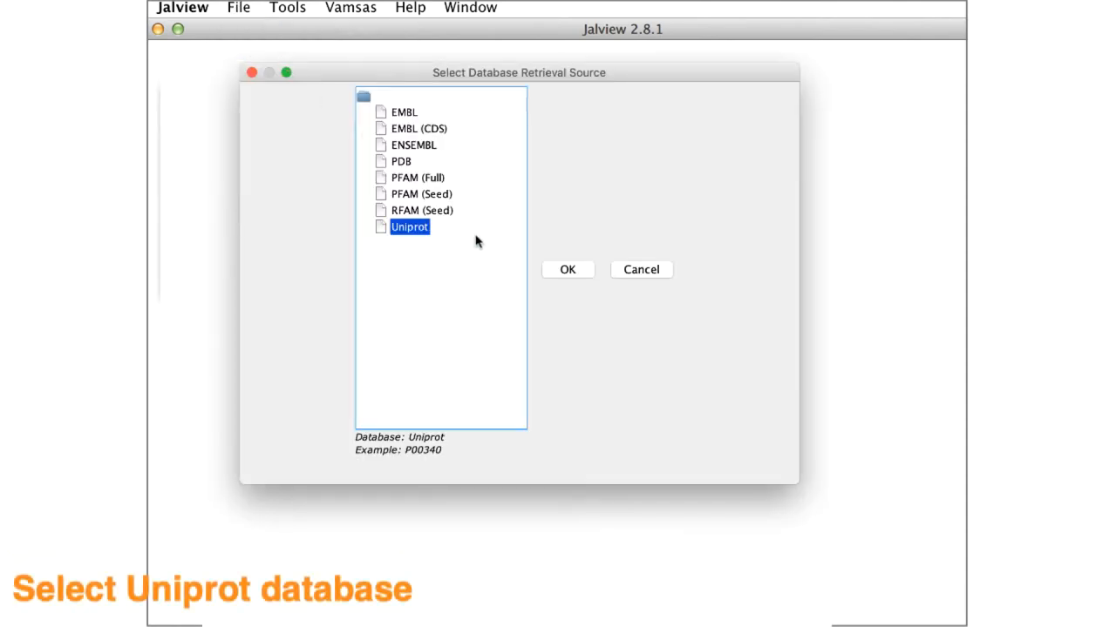
pyautogui.click(568, 270)
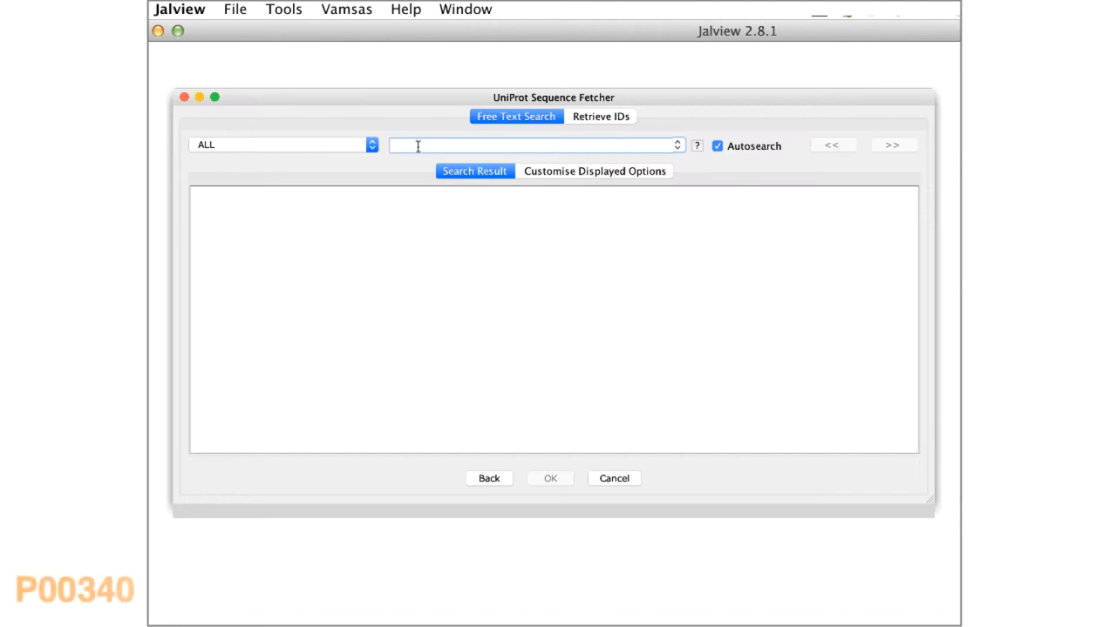
pyautogui.write('P00340')
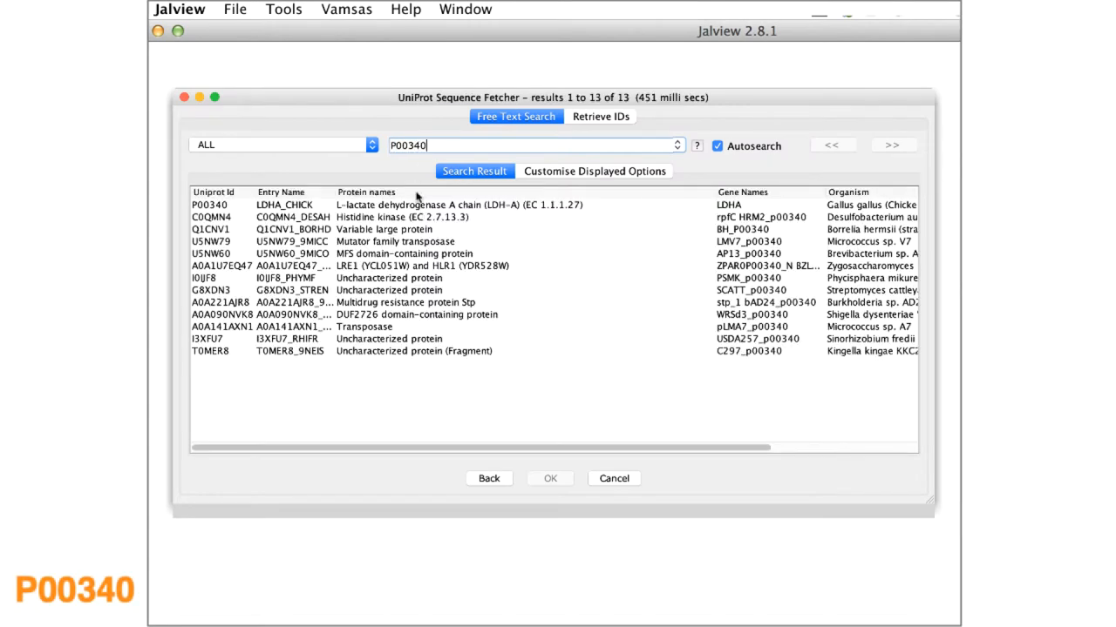
pyautogui.click(550, 477)
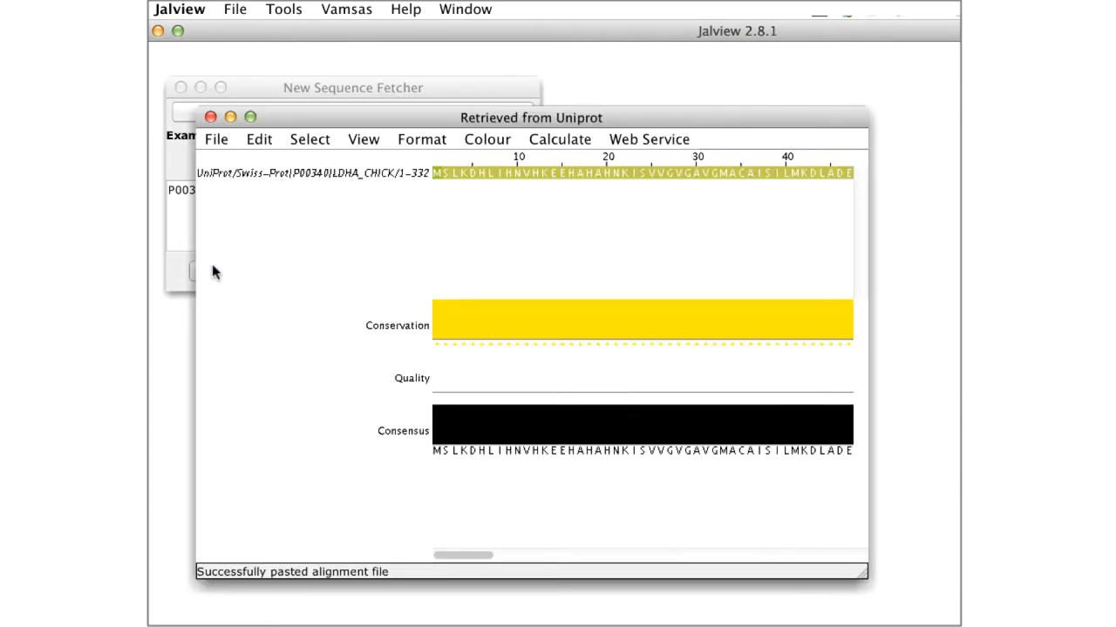
pyautogui.click(95, 9)
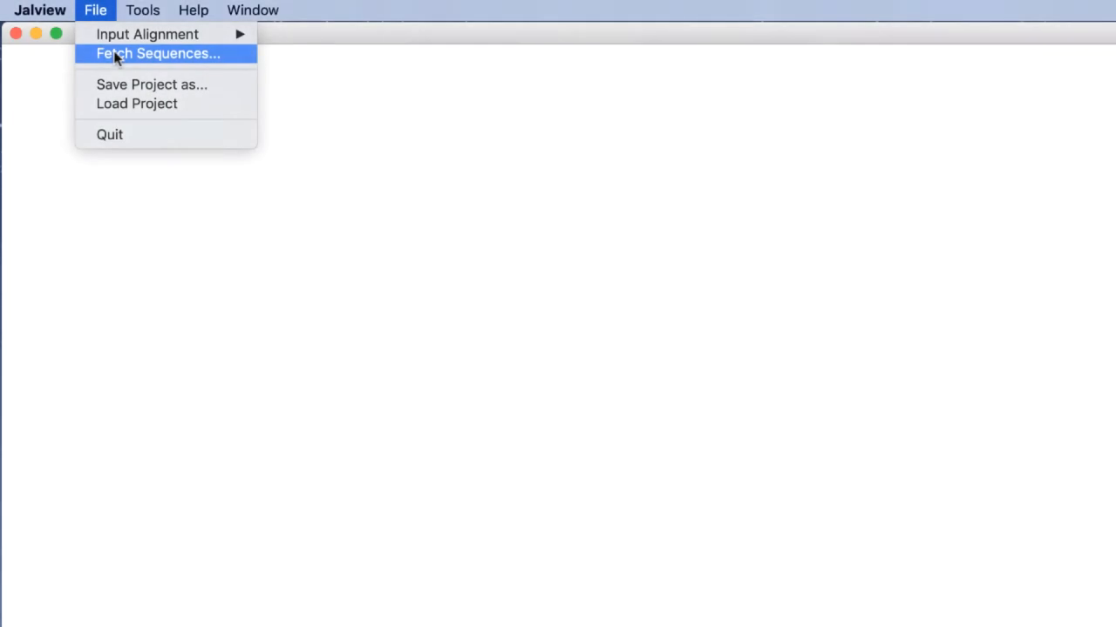
# - Pick Uniprot in the Fetch Sequences source list, then scroll the online tutorial alignment.fa
pyautogui.click(158, 53)
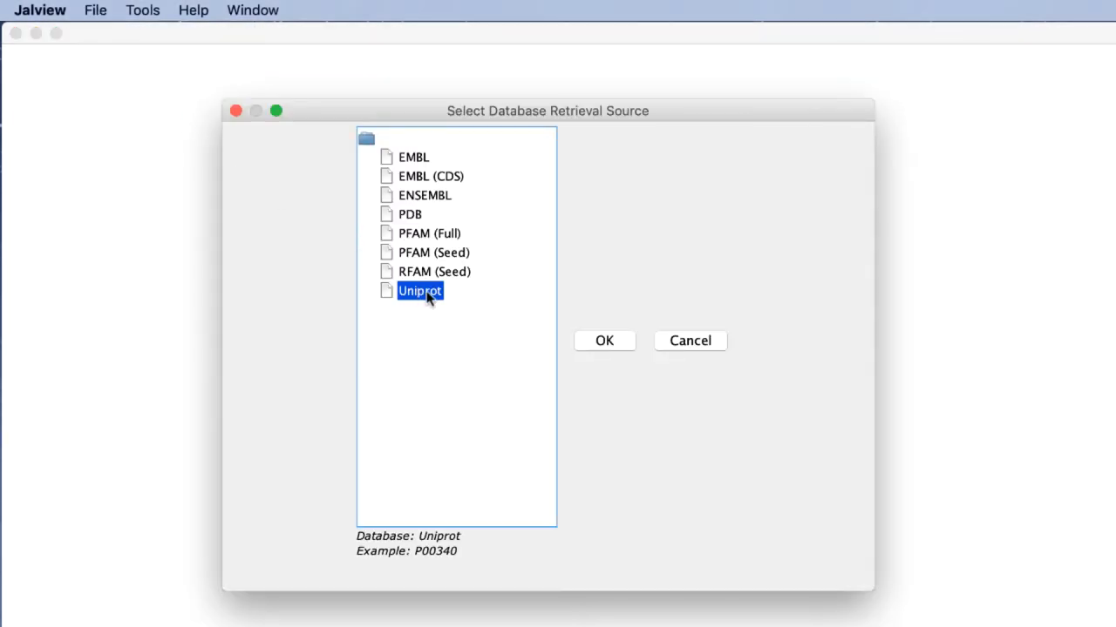
pyautogui.click(604, 340)
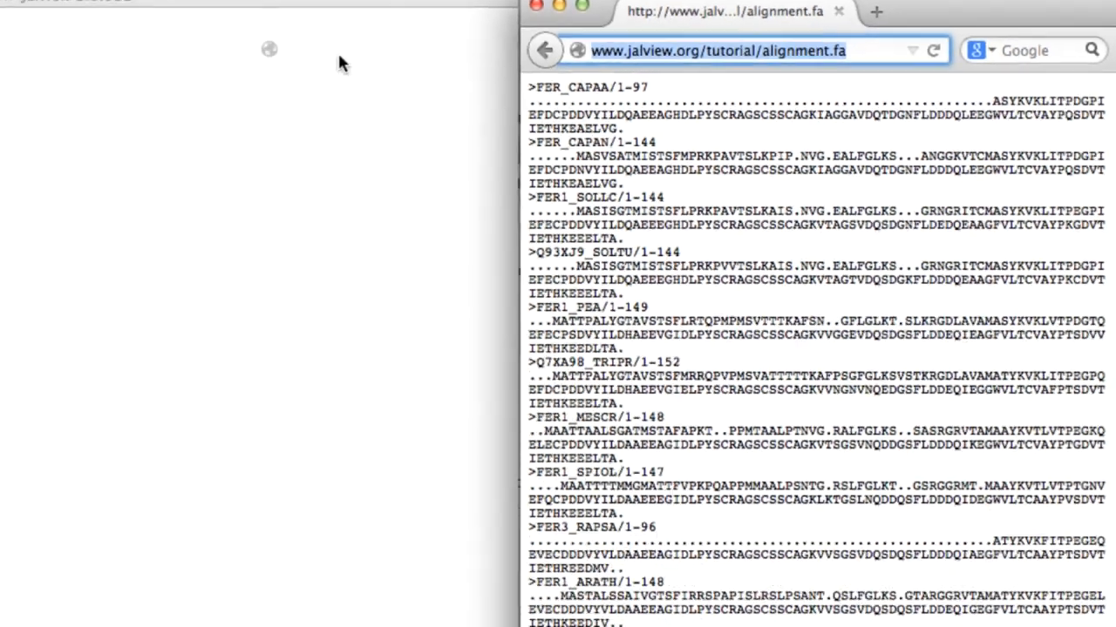
pyautogui.scroll(-3)
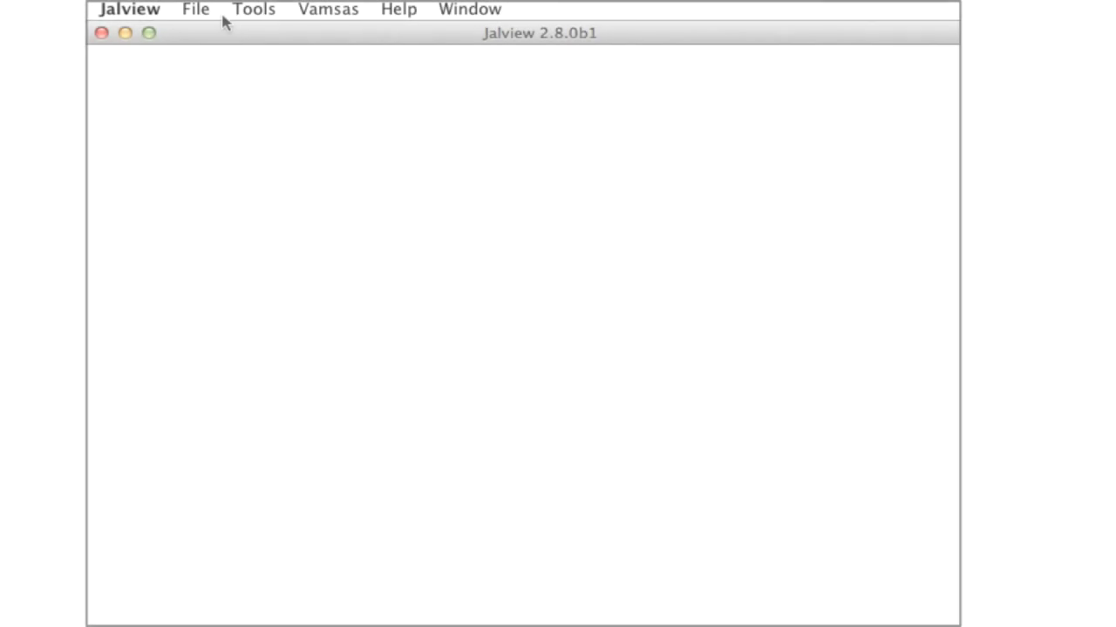
pyautogui.click(195, 9)
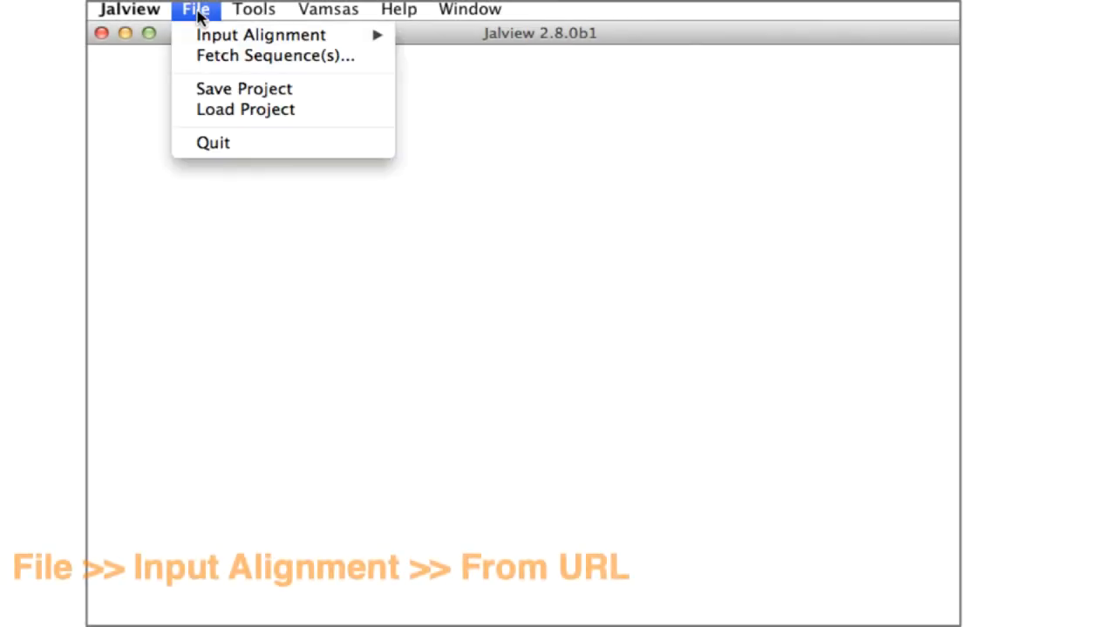
pyautogui.moveTo(260, 35)
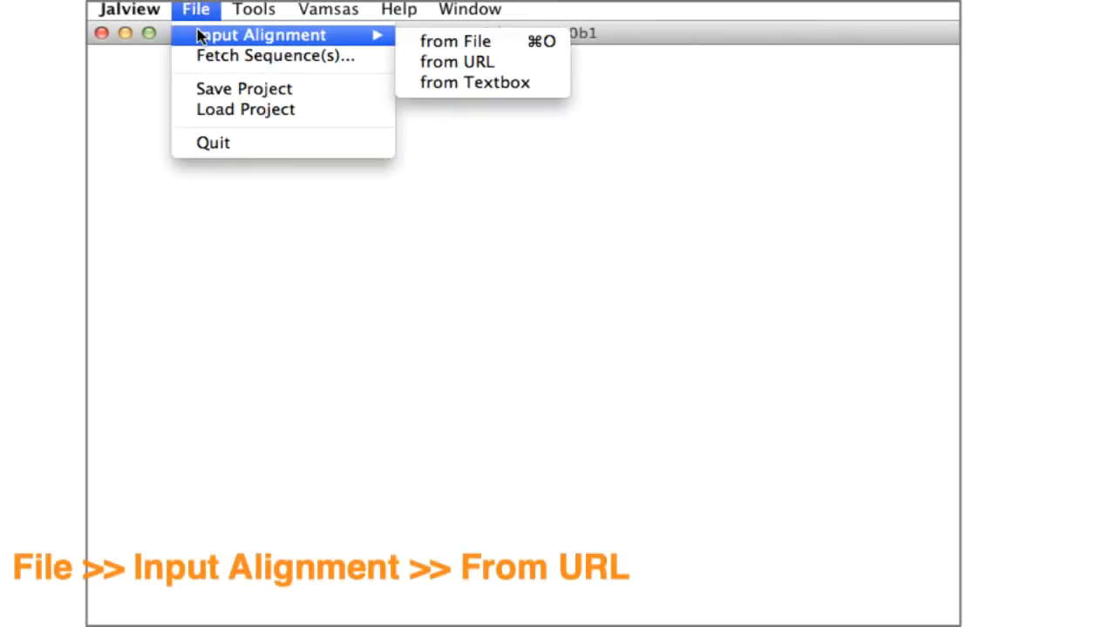
pyautogui.moveTo(383, 38)
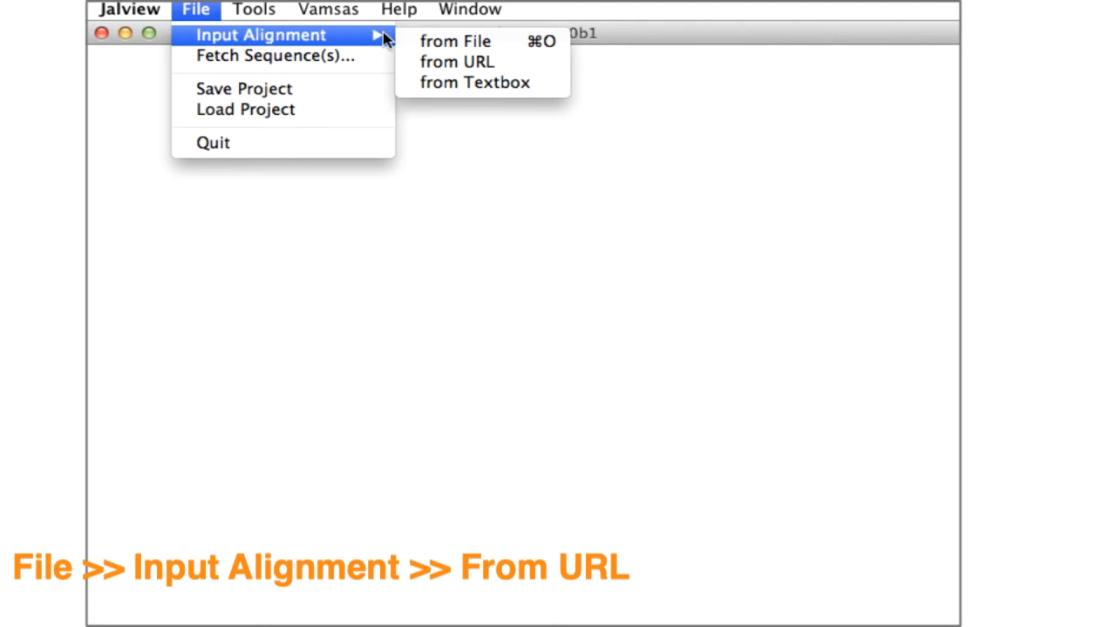
pyautogui.moveTo(457, 61)
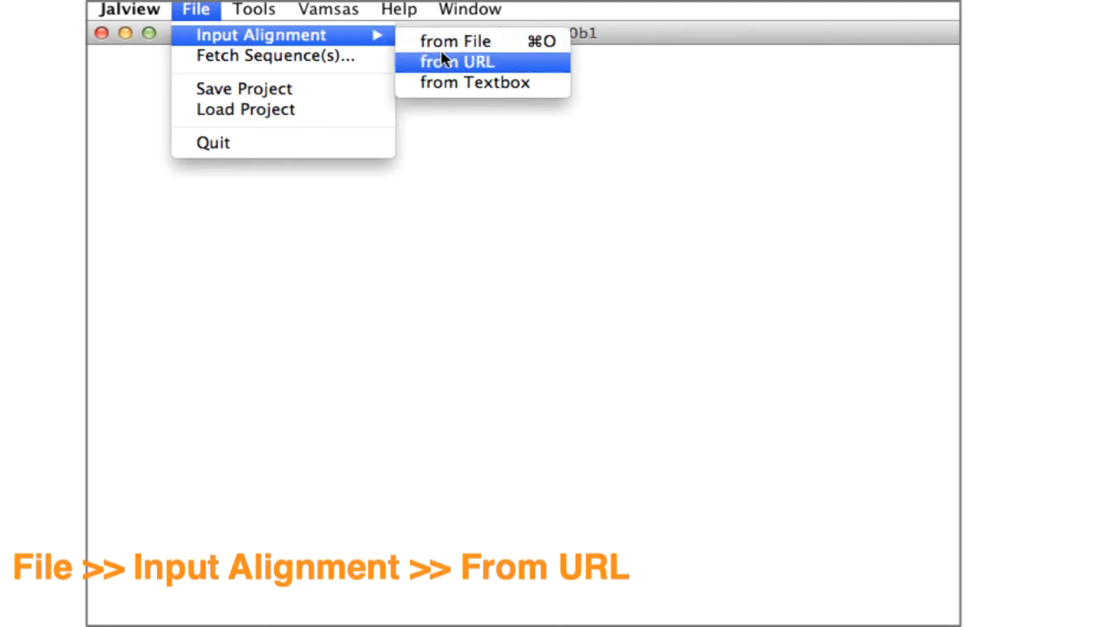
pyautogui.click(456, 61)
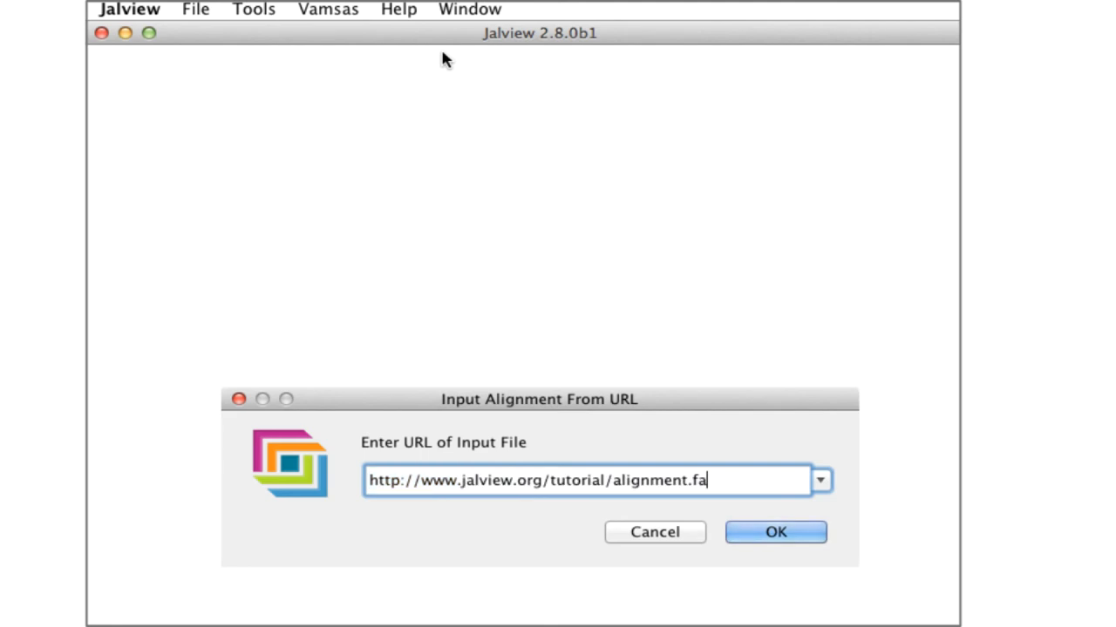
pyautogui.click(775, 532)
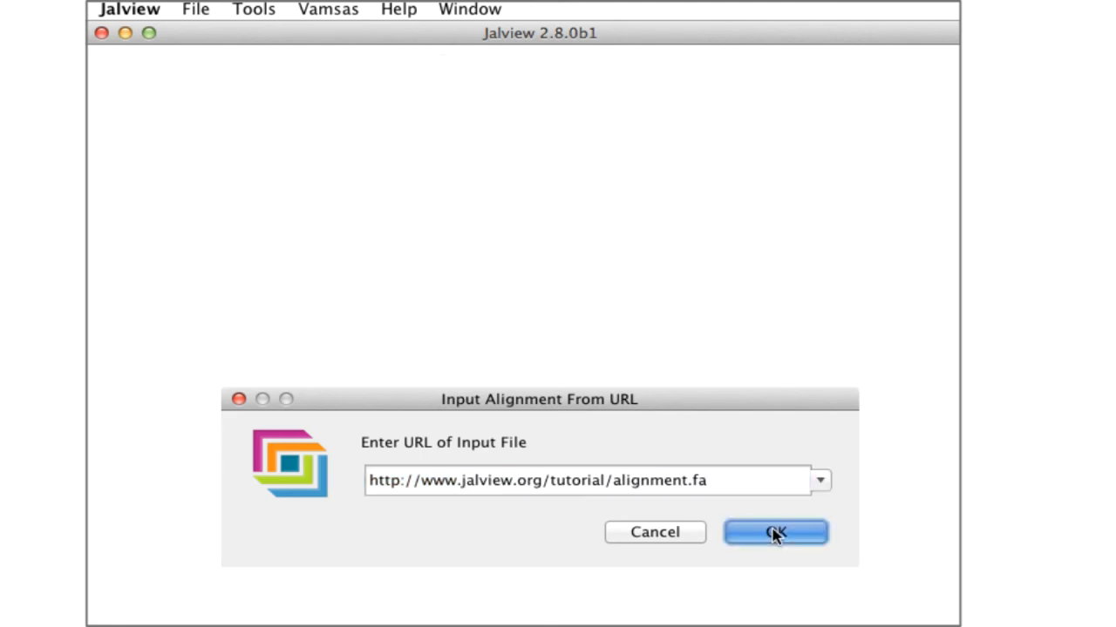